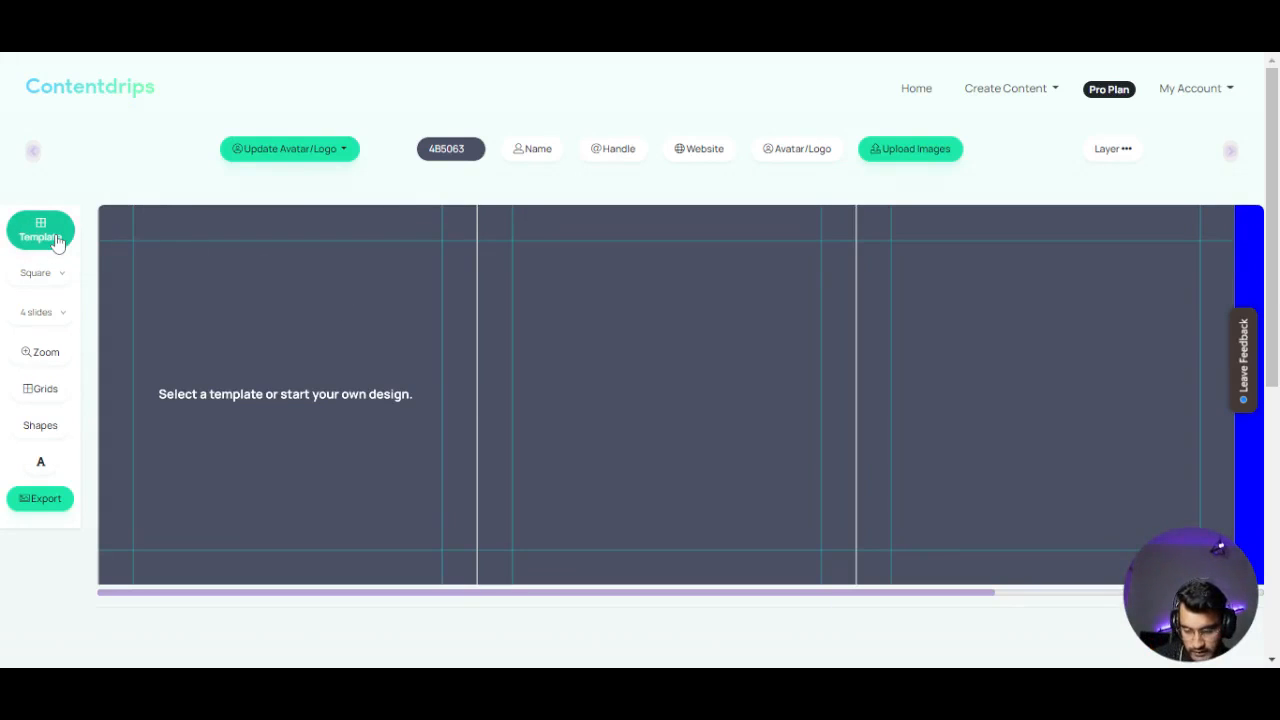
- Open the Template gallery and scroll through the available carousel designs
click(40, 230)
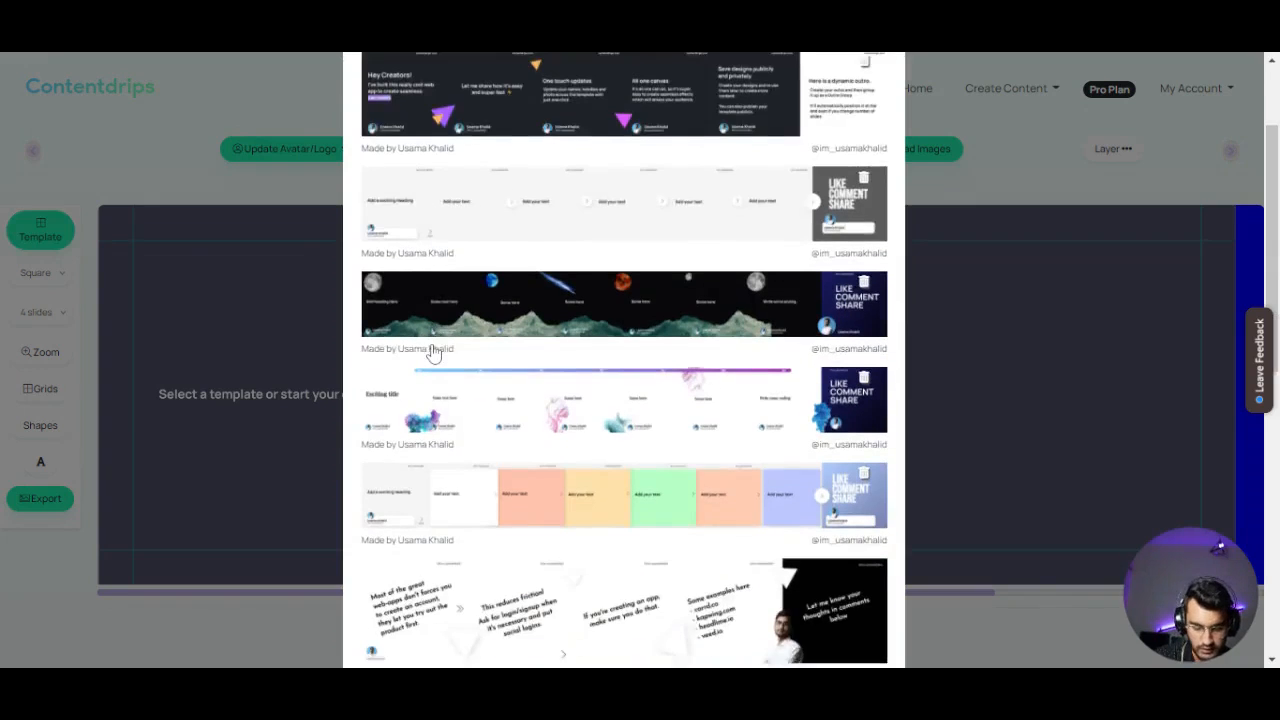
scroll(down, 3)
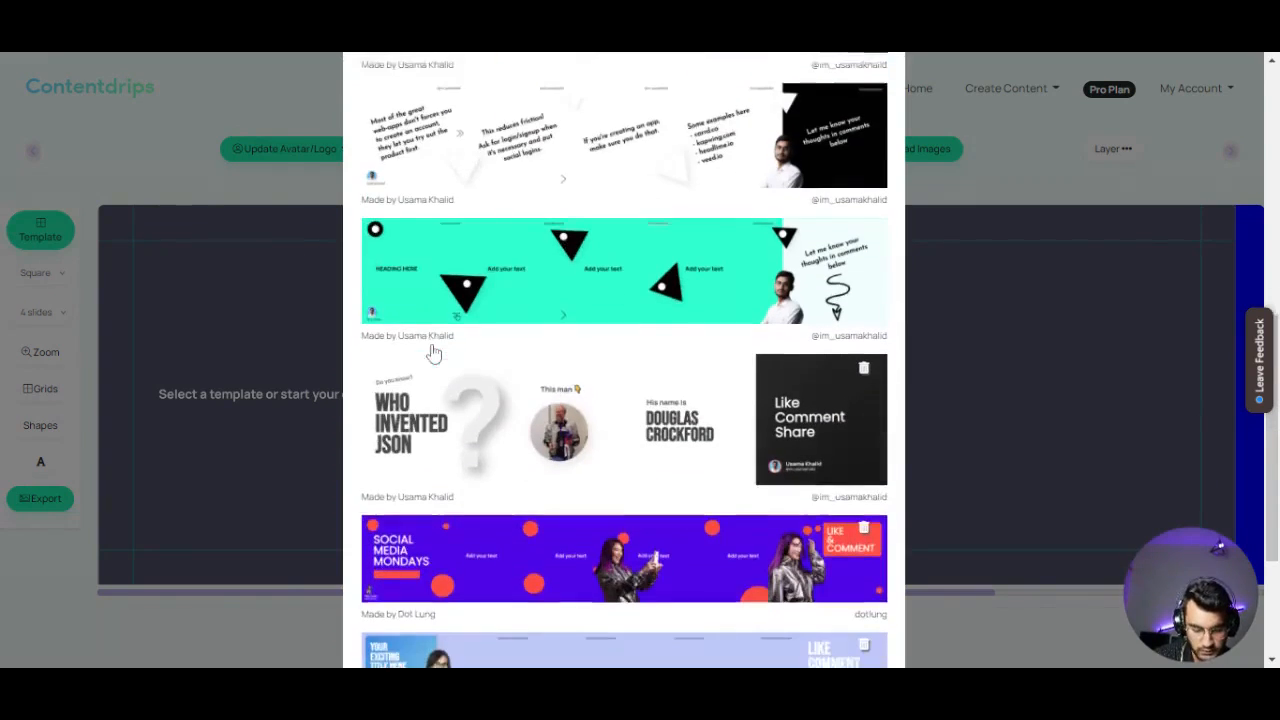
scroll(down, 3)
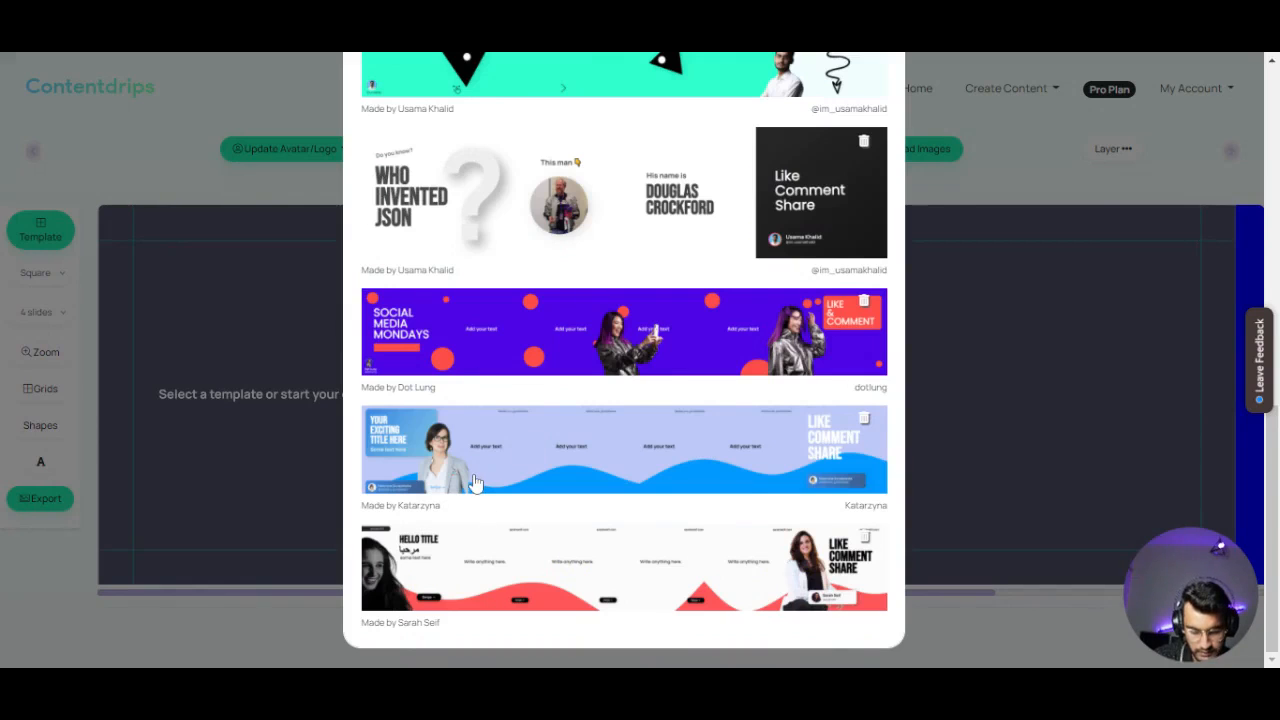
- Apply the blue wavy 'Your Exciting Title Here' carousel template
click(622, 449)
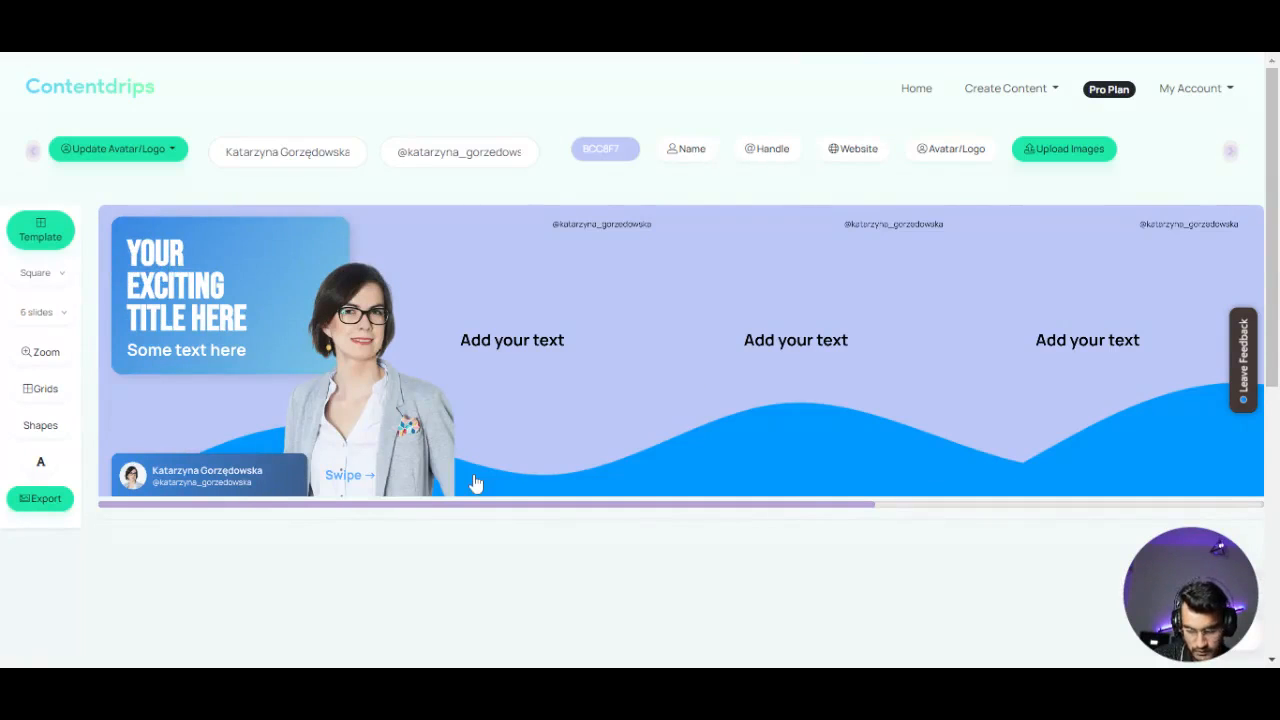
mouse_move(505, 198)
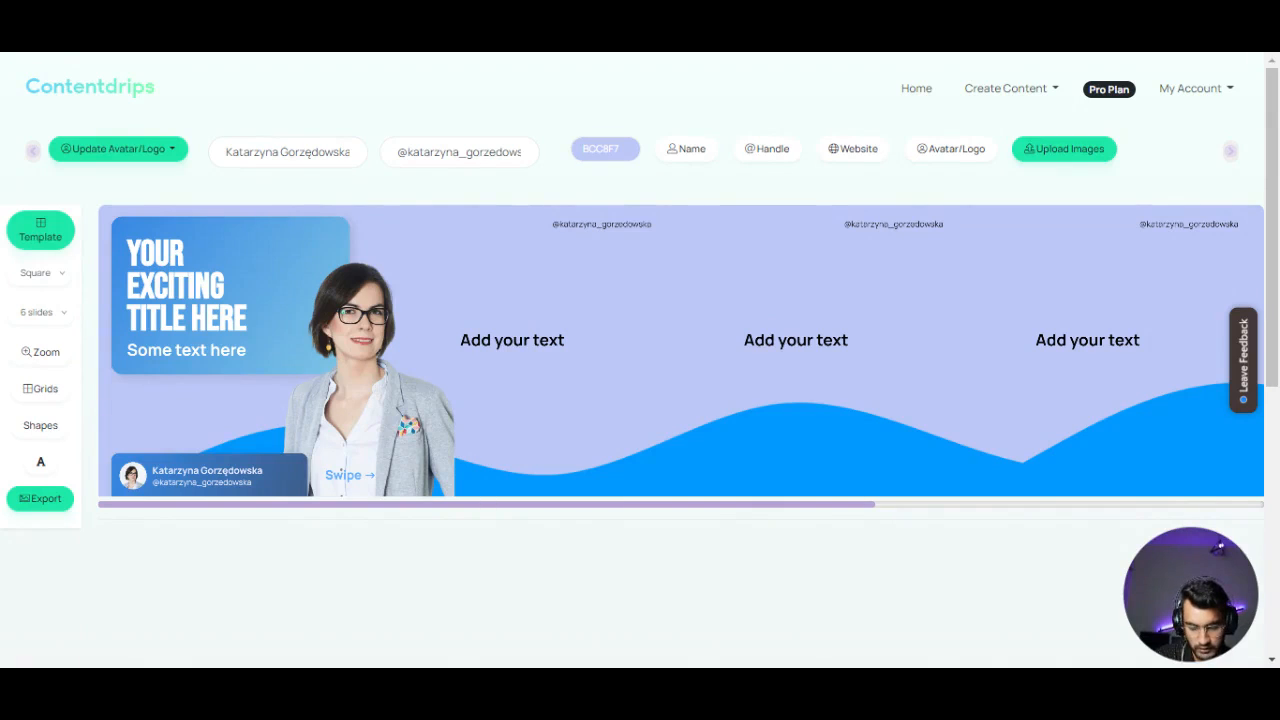
mouse_move(408, 121)
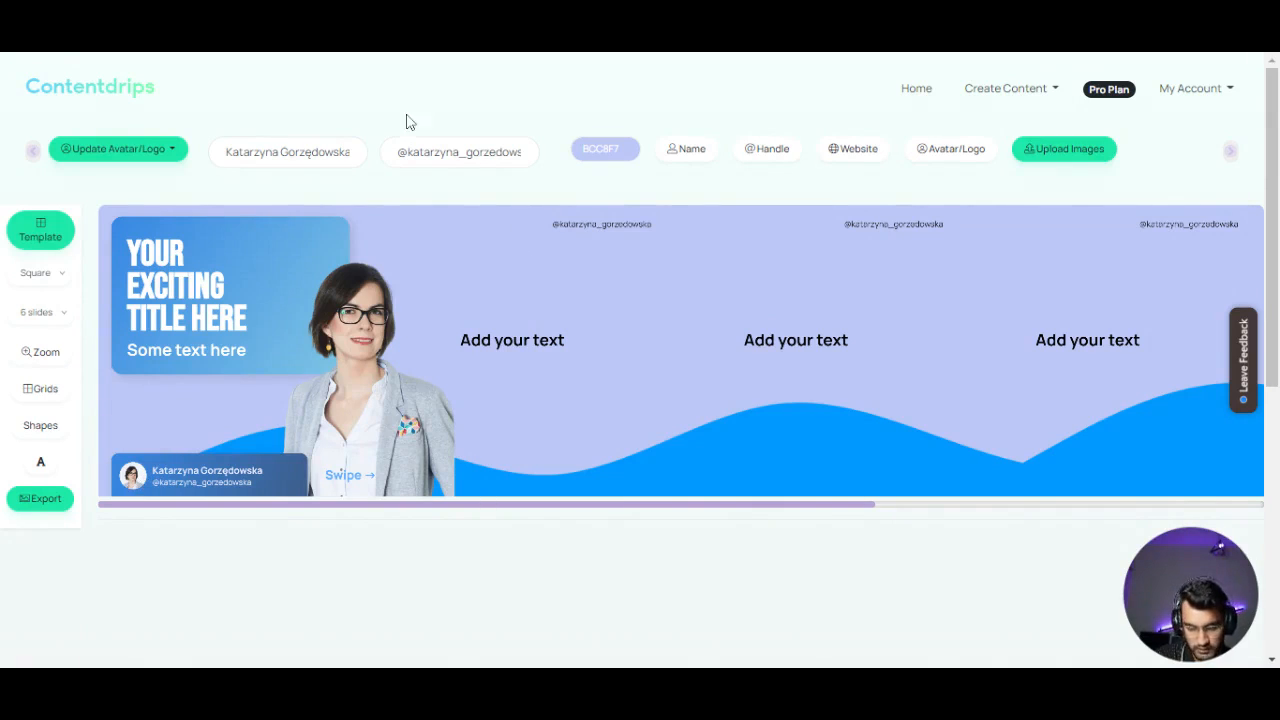
mouse_move(546, 206)
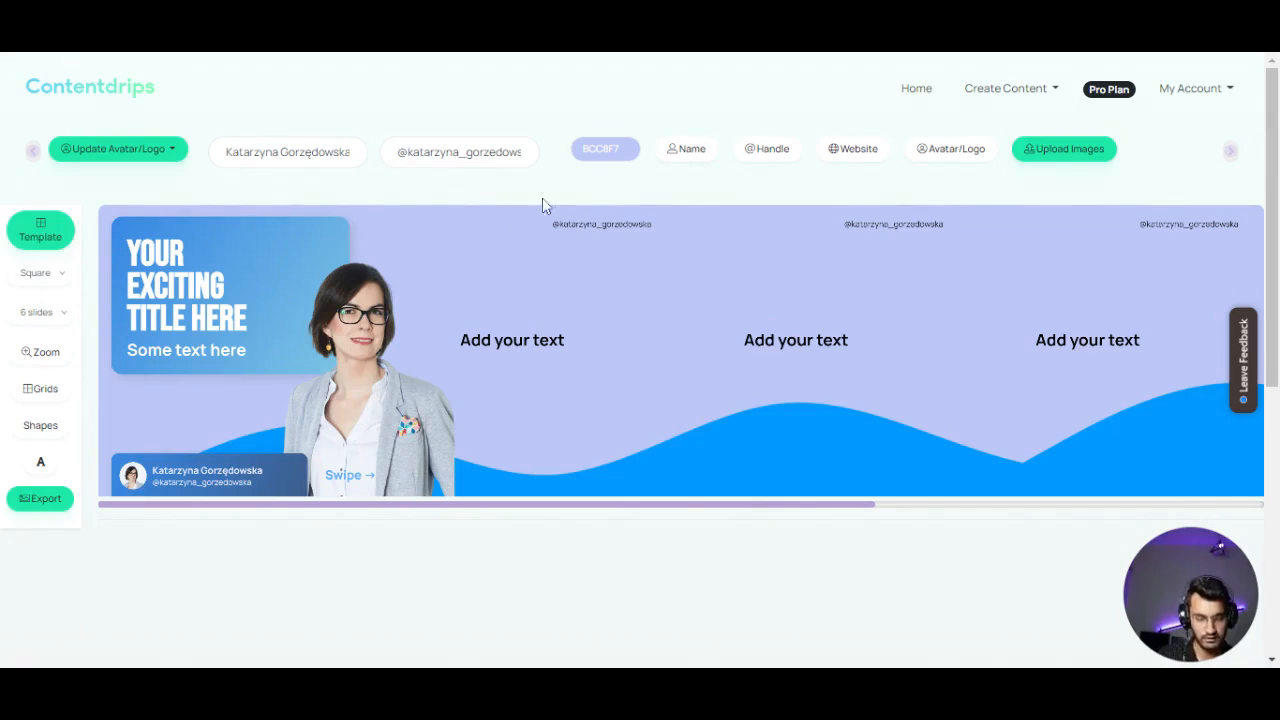
click(459, 151)
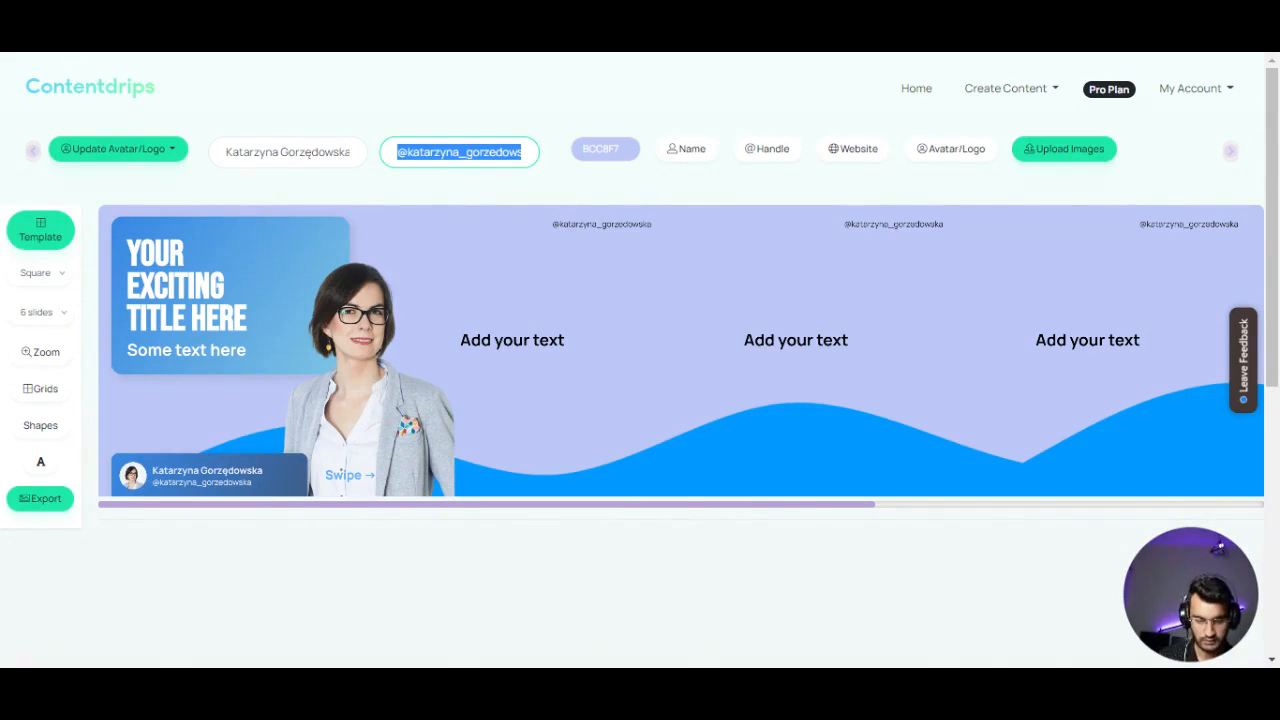
text(@im.usamakhalid)
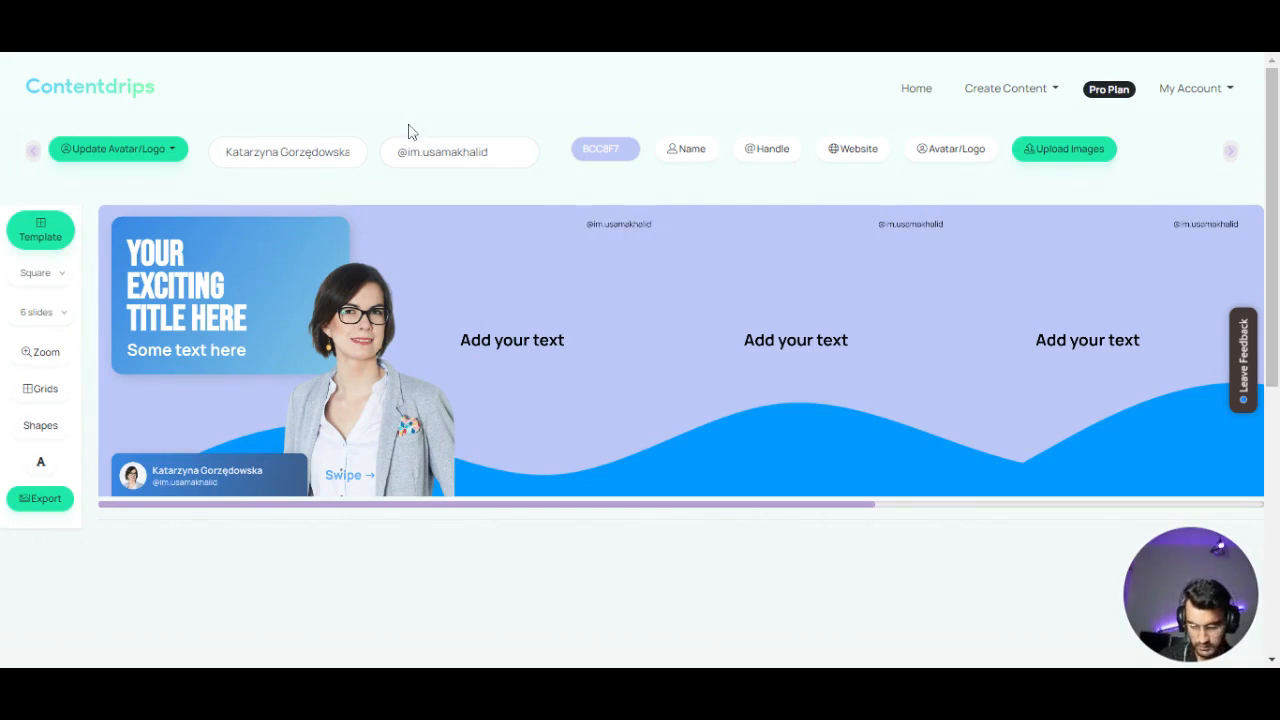
click(41, 352)
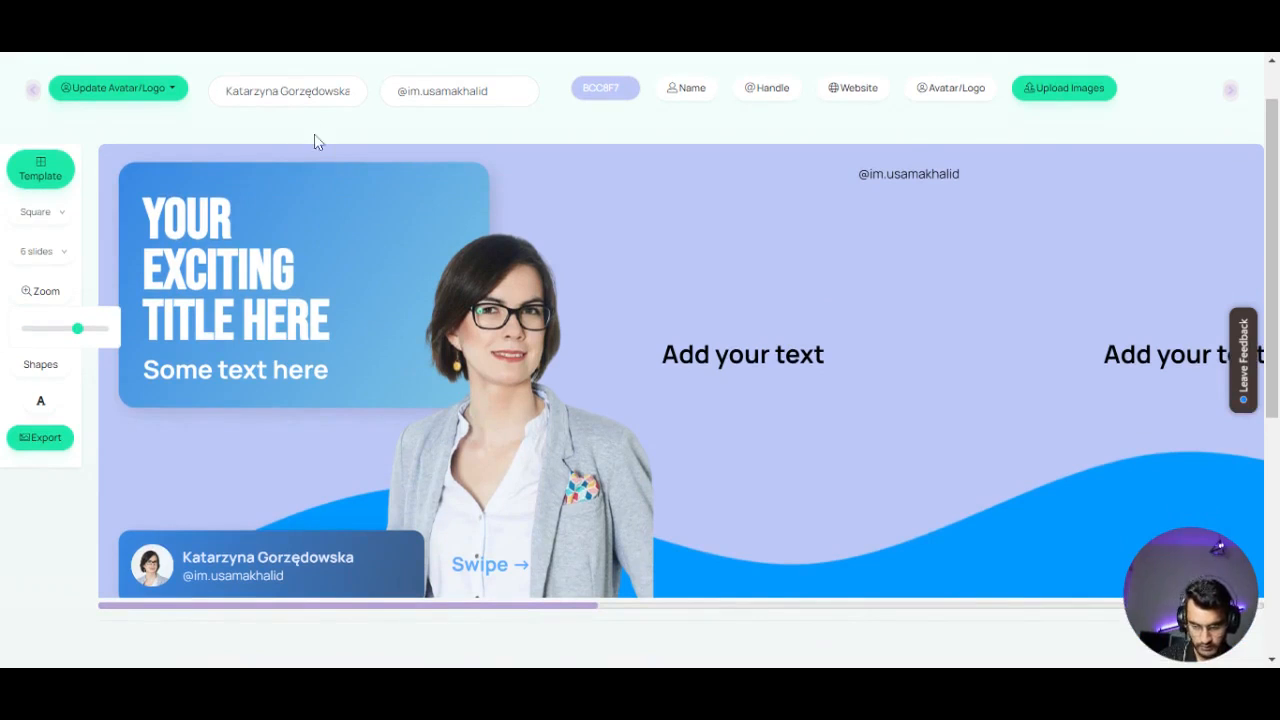
text(Usama)
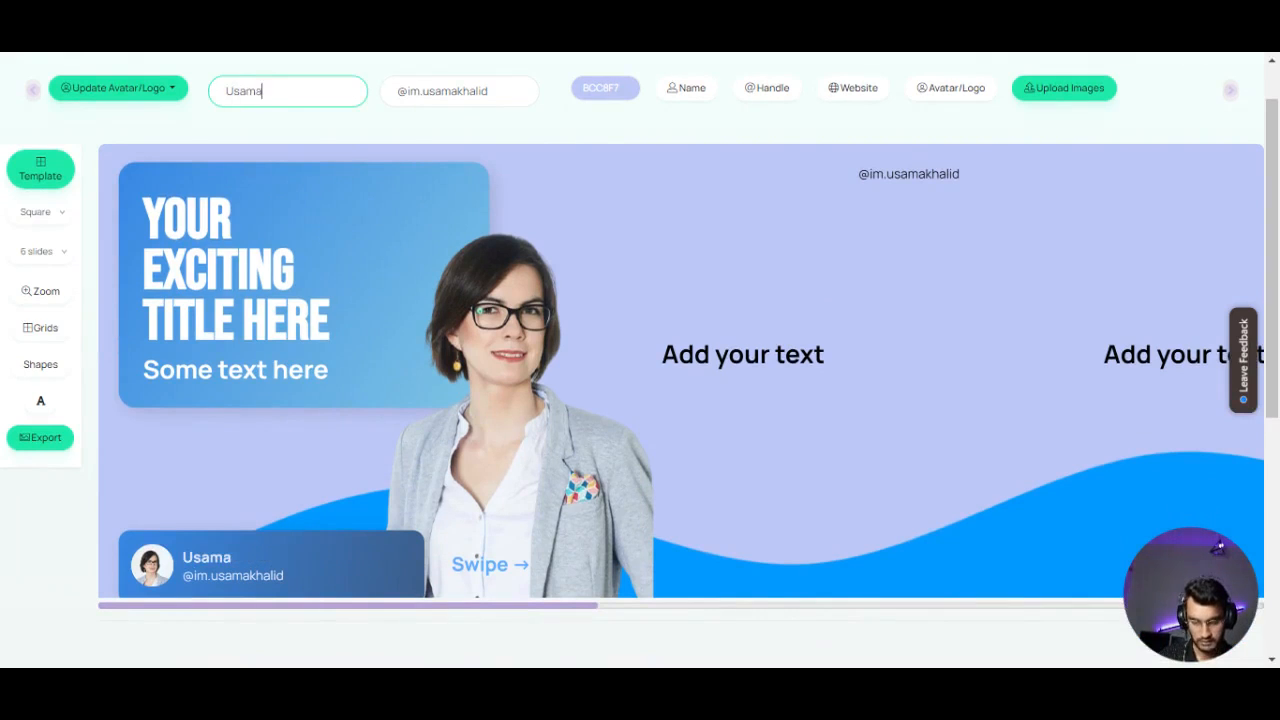
text(Khalid)
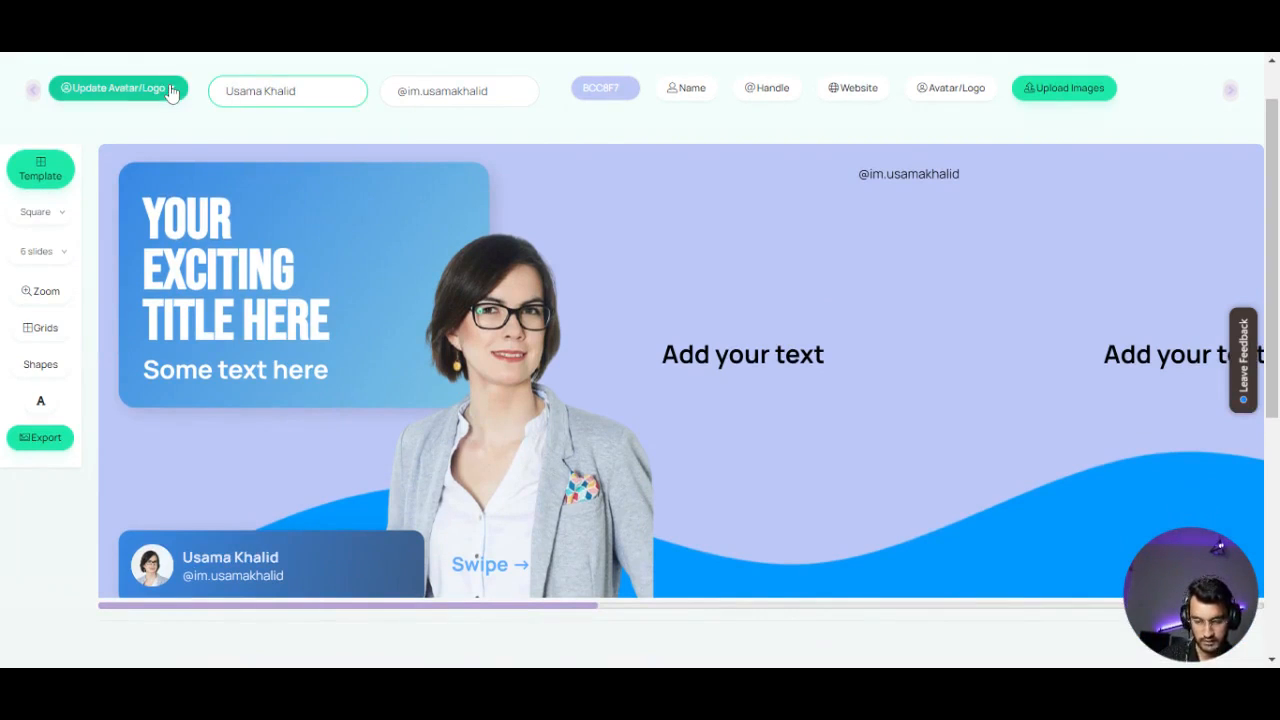
- Replace the sample portrait with the account's own avatar via Update Avatar/Logo
click(117, 88)
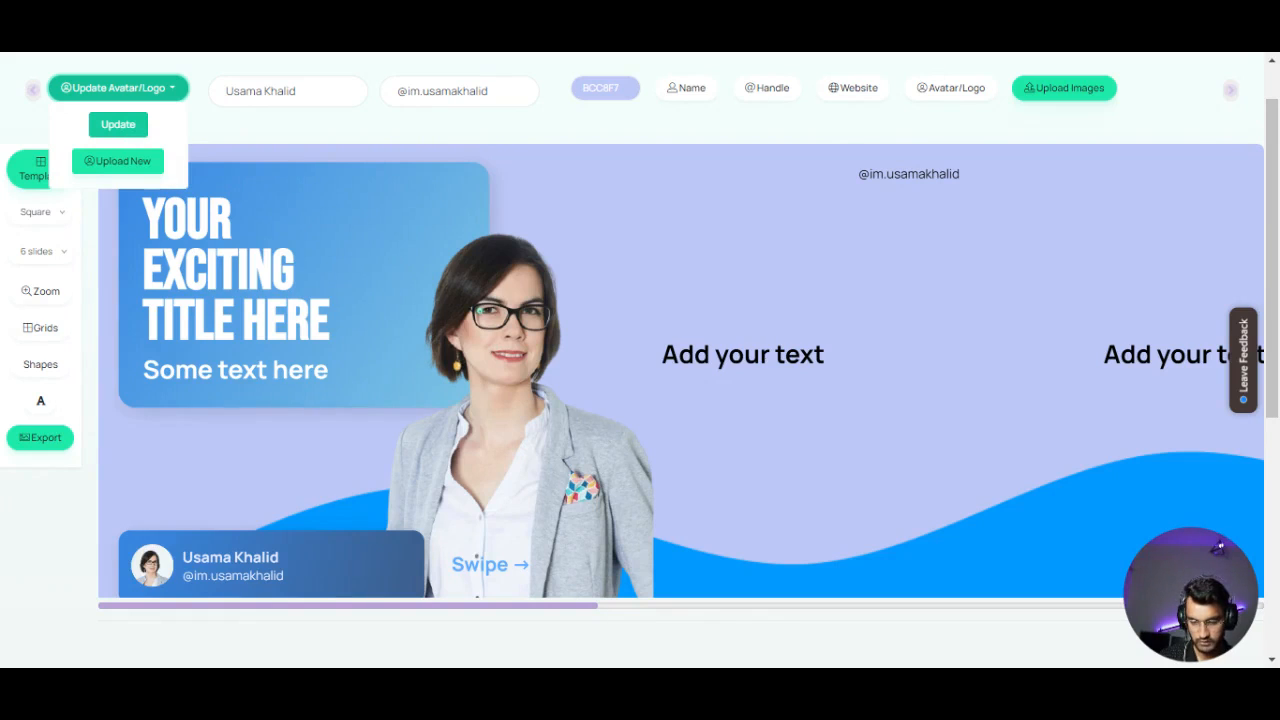
click(297, 390)
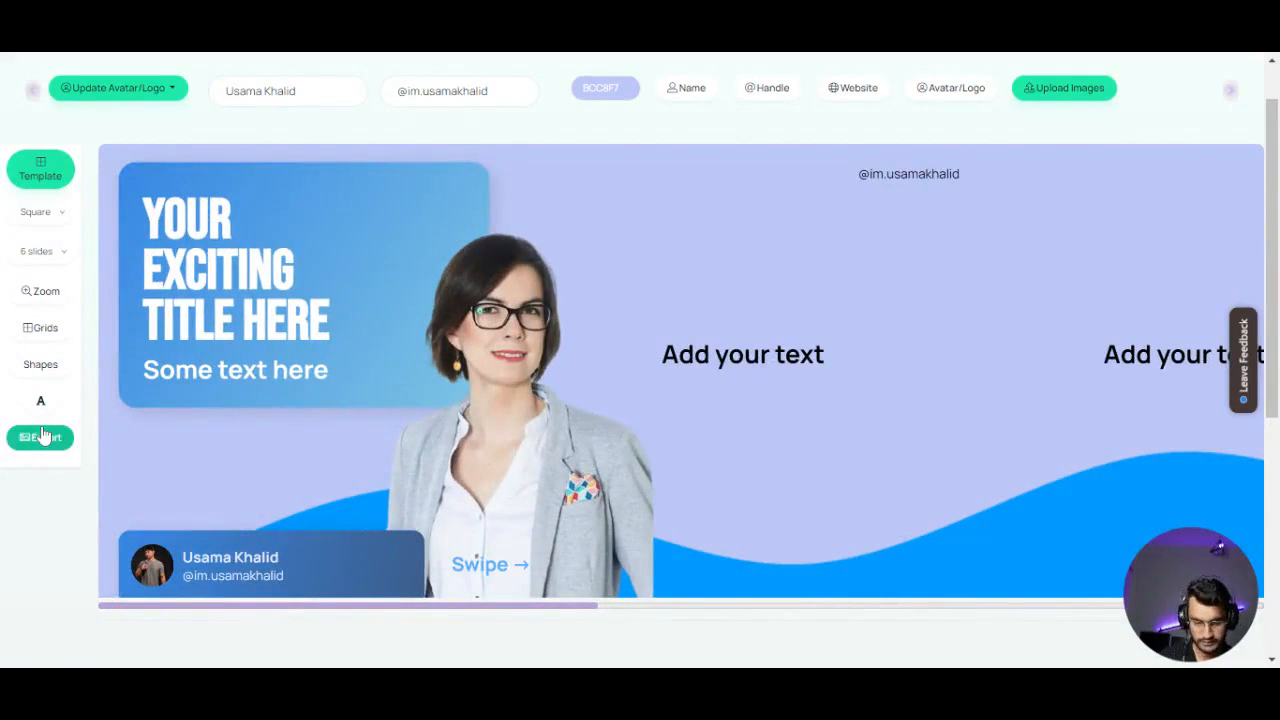
- Export the carousel and download all slides as a PNG zip
click(40, 437)
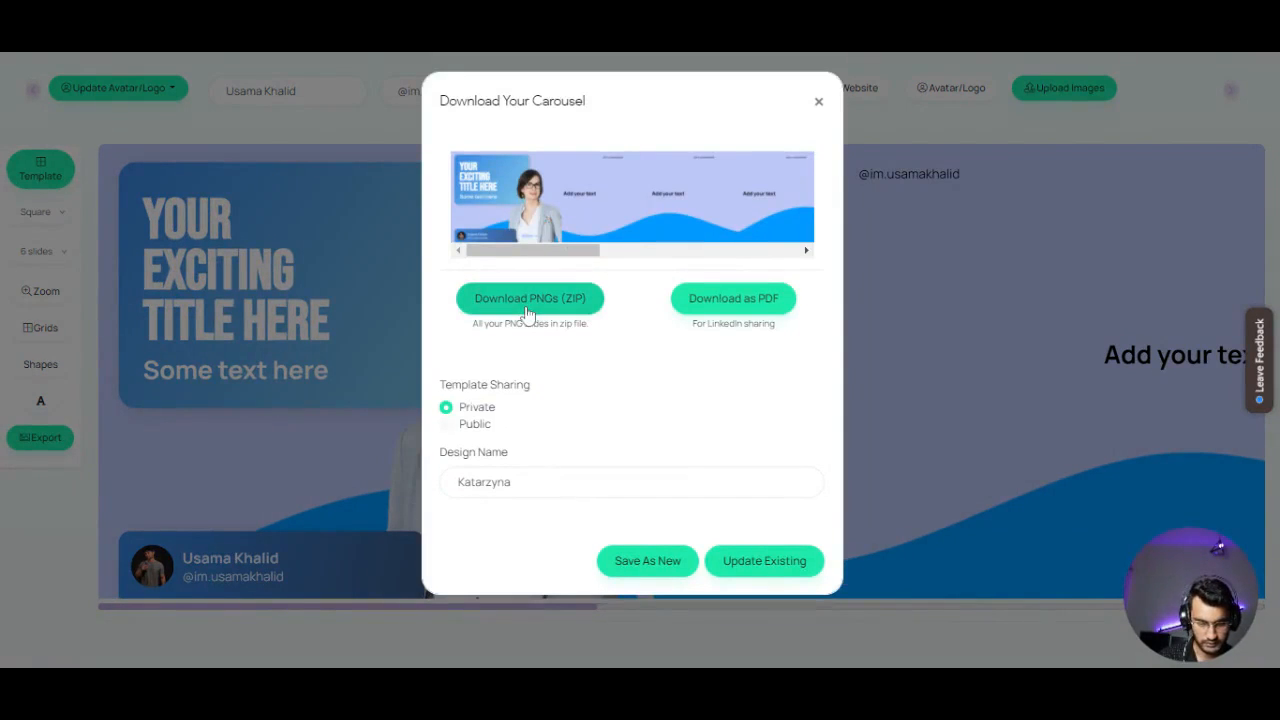
mouse_move(692, 310)
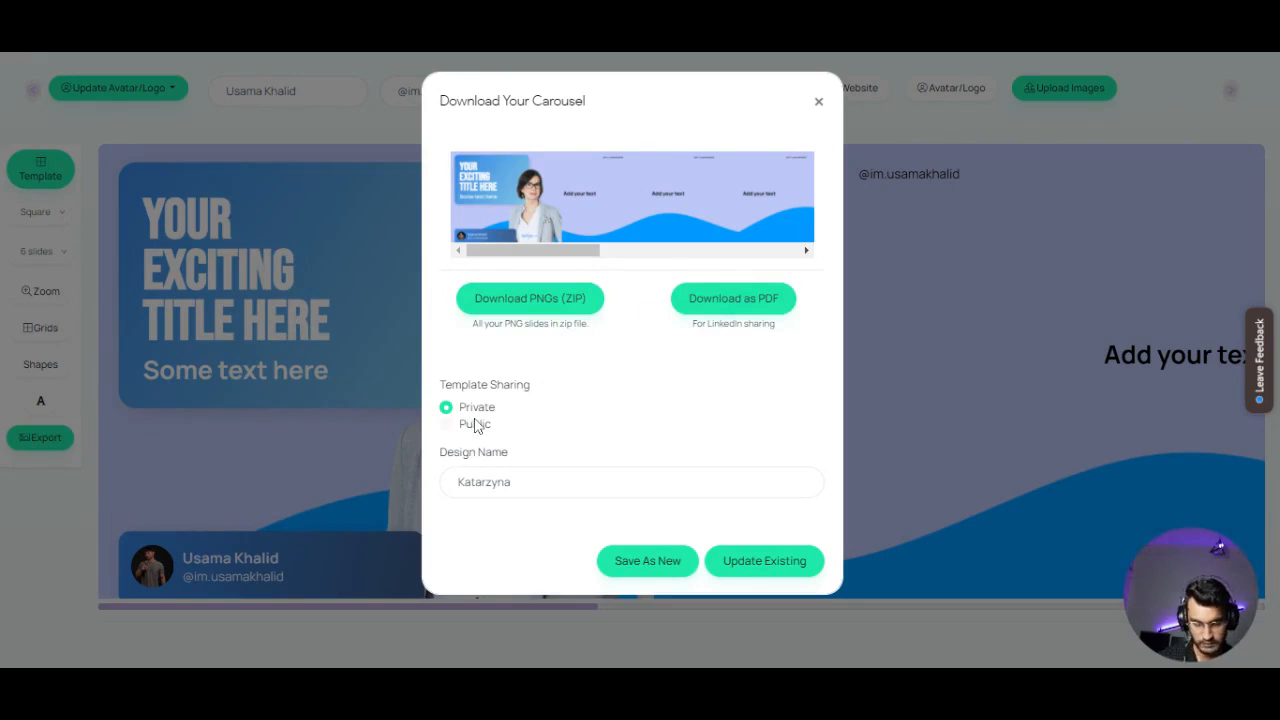
mouse_move(560, 315)
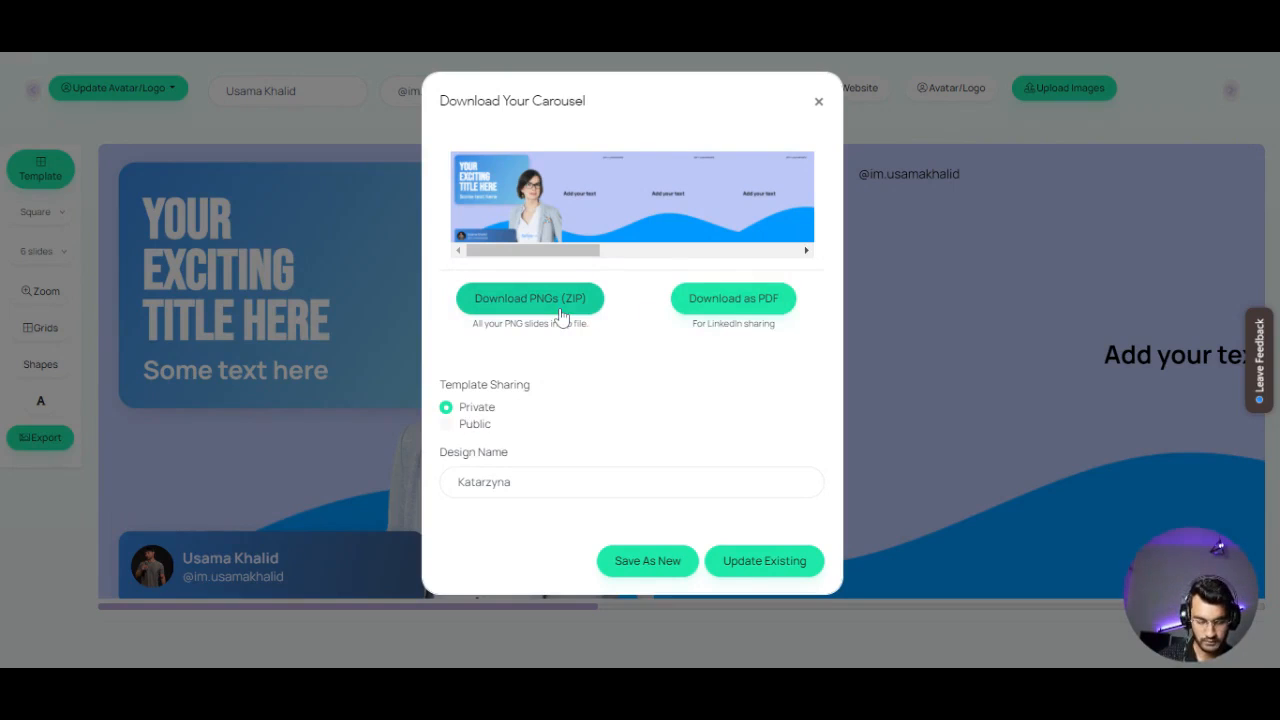
click(529, 298)
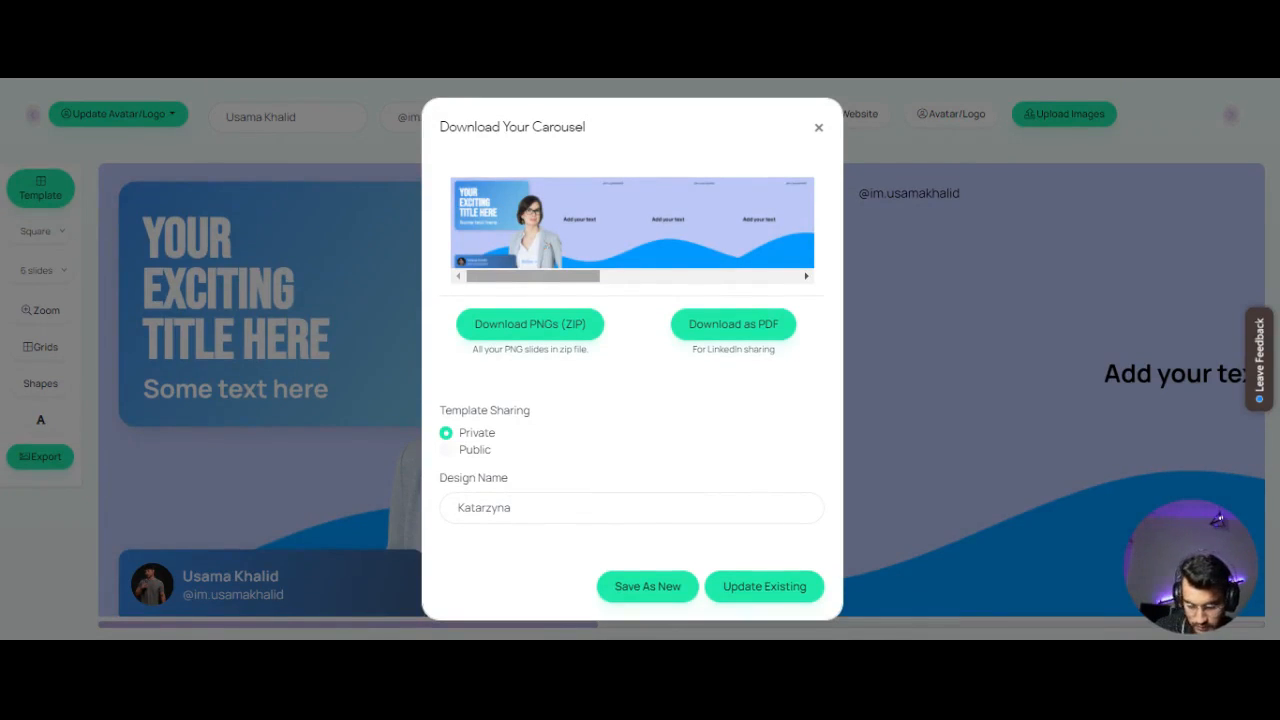
mouse_move(115, 622)
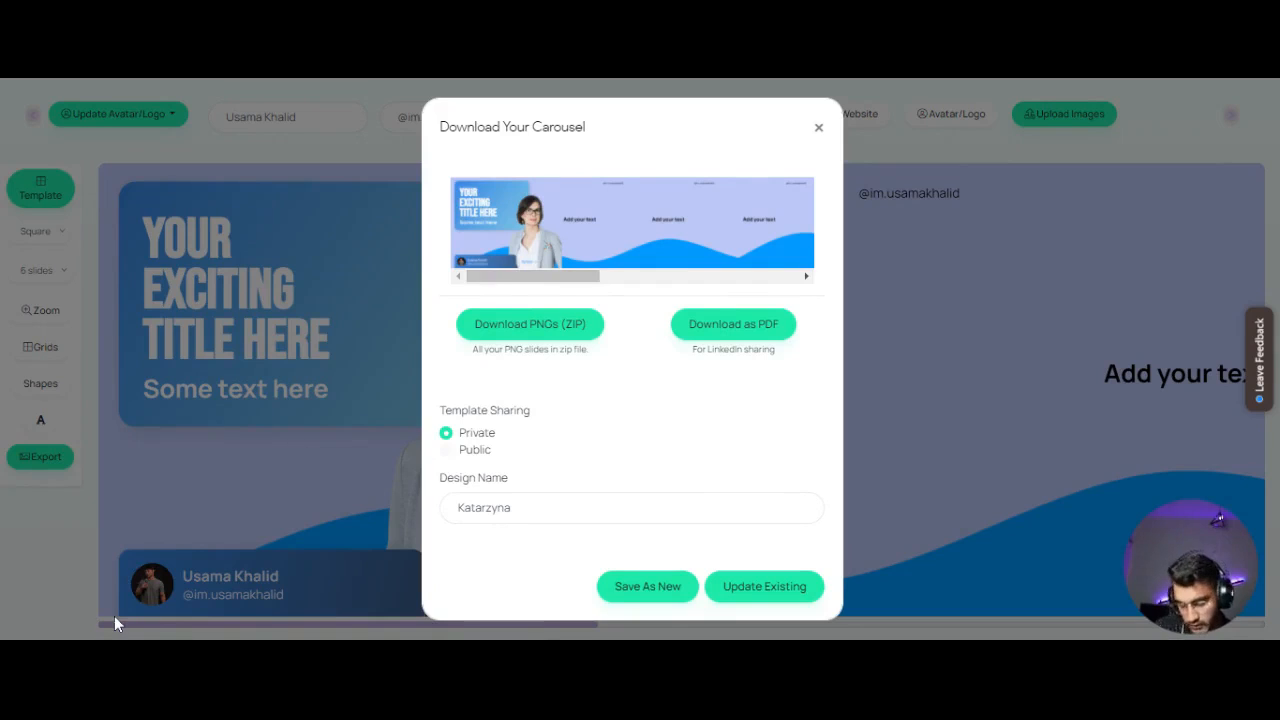
mouse_move(908, 118)
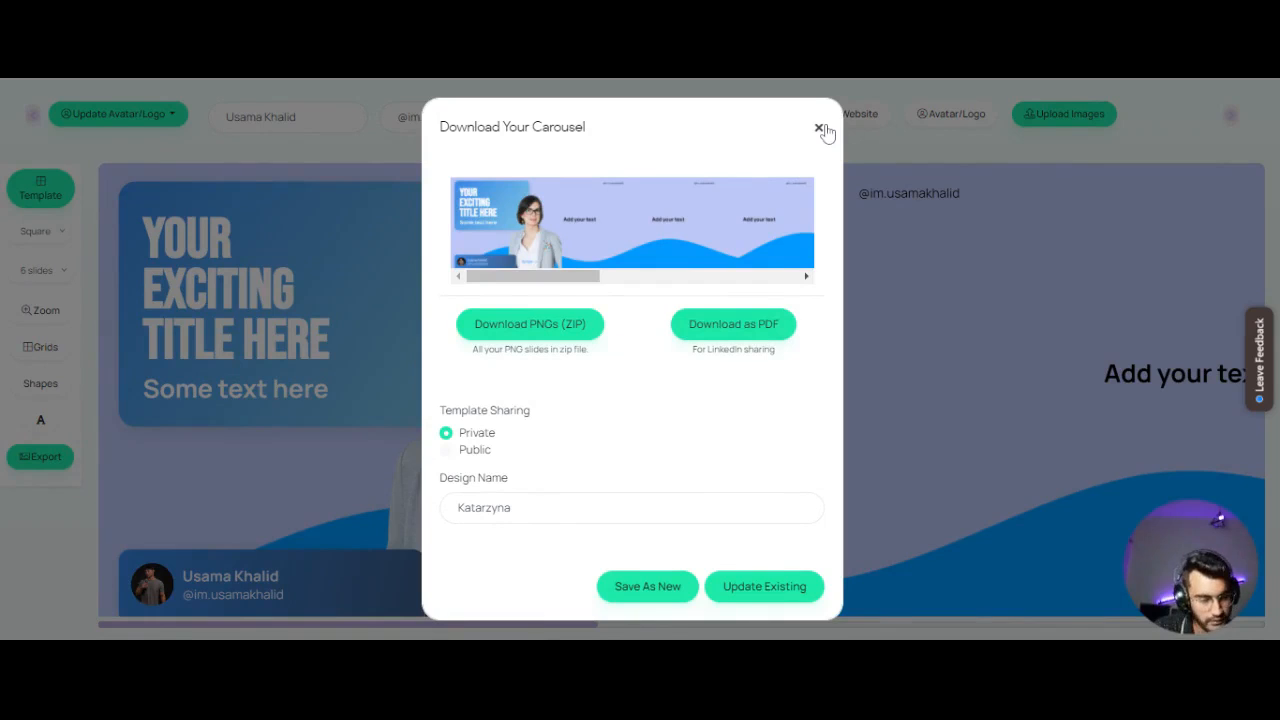
mouse_move(828, 133)
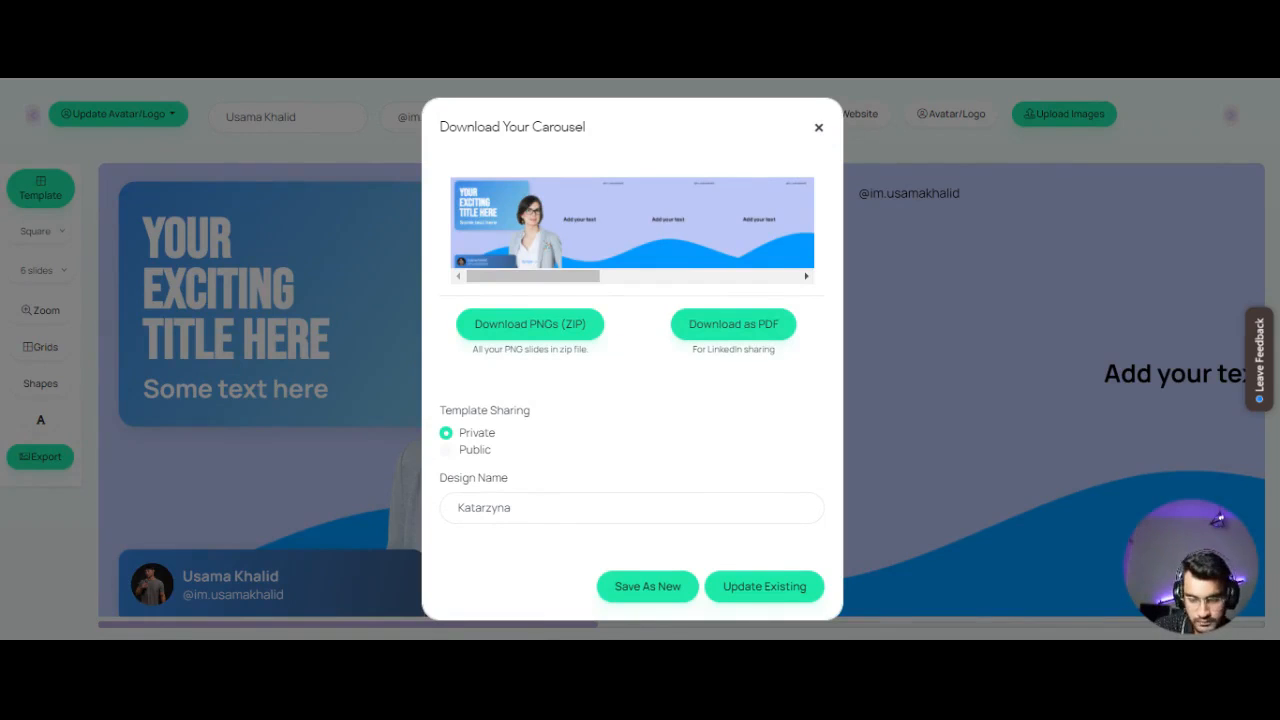